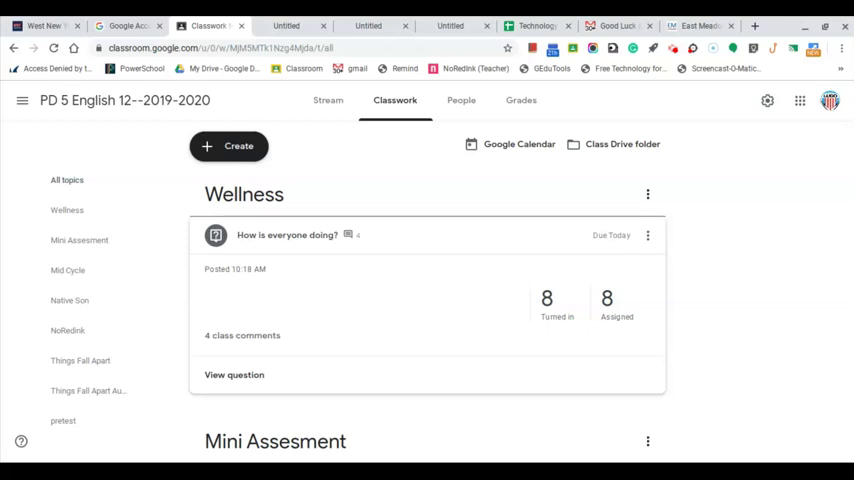
{"action": "mouse_move", "coordinate": [359, 297]}
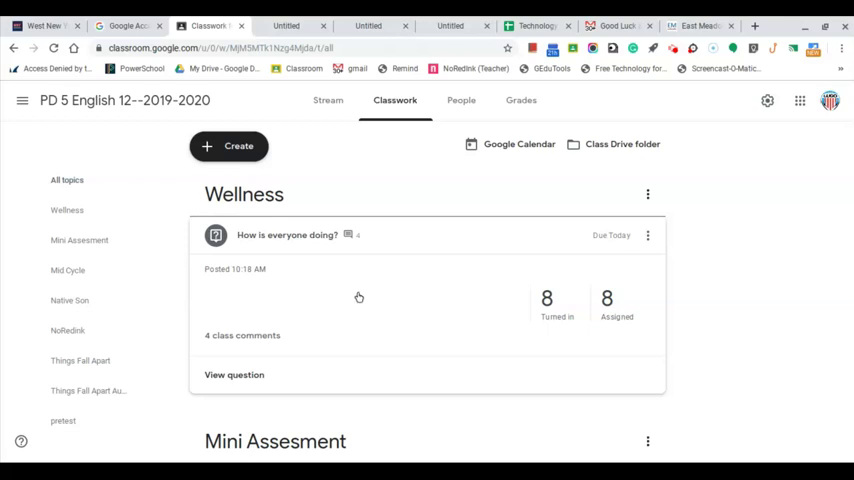
{"action": "mouse_move", "coordinate": [294, 247]}
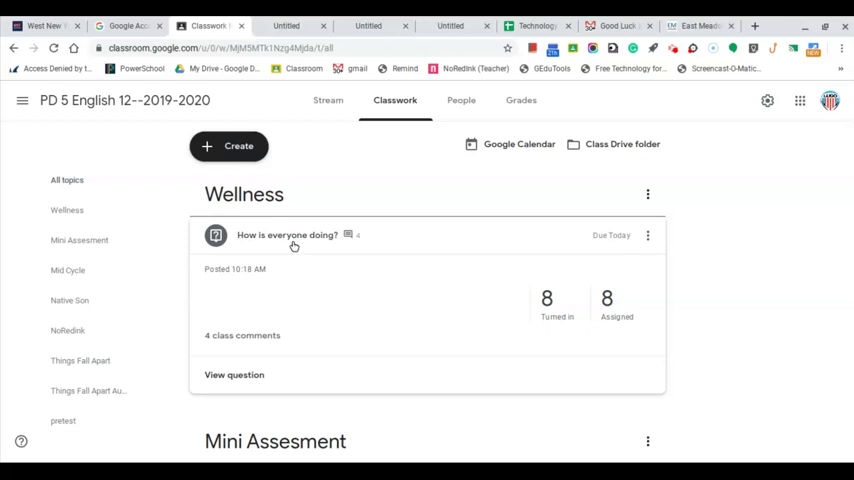
{"action": "mouse_move", "coordinate": [294, 246]}
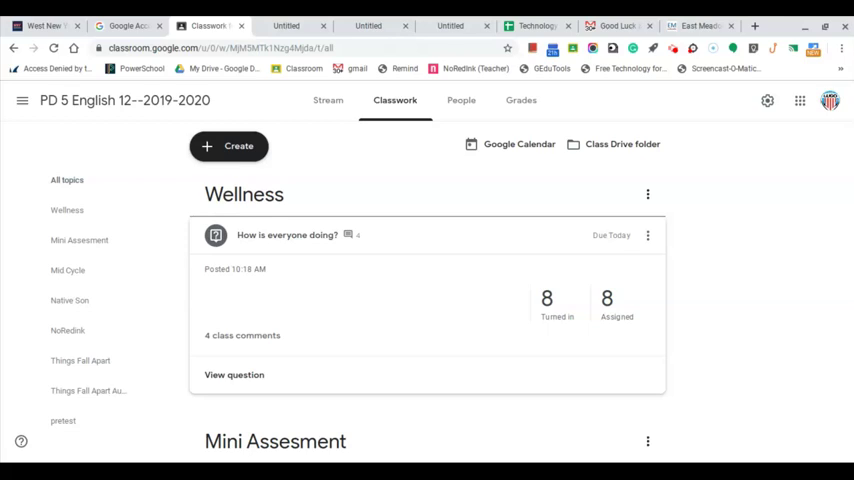
{"action": "mouse_move", "coordinate": [243, 247]}
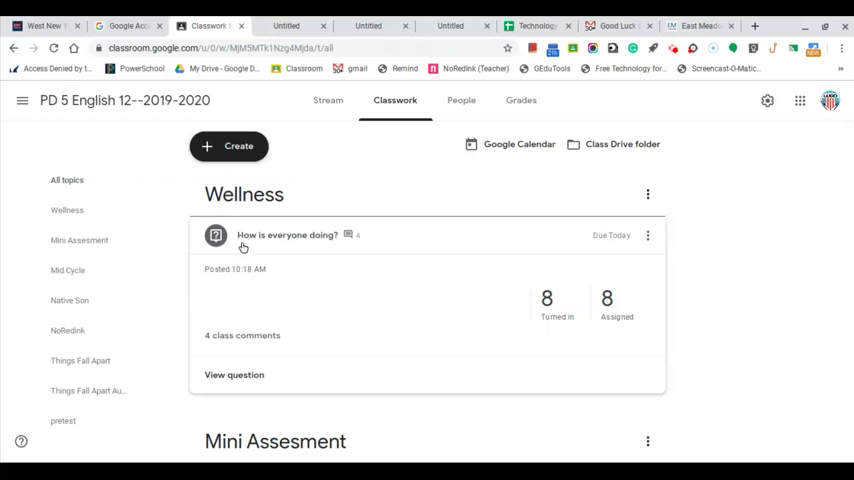
{"action": "mouse_move", "coordinate": [304, 191]}
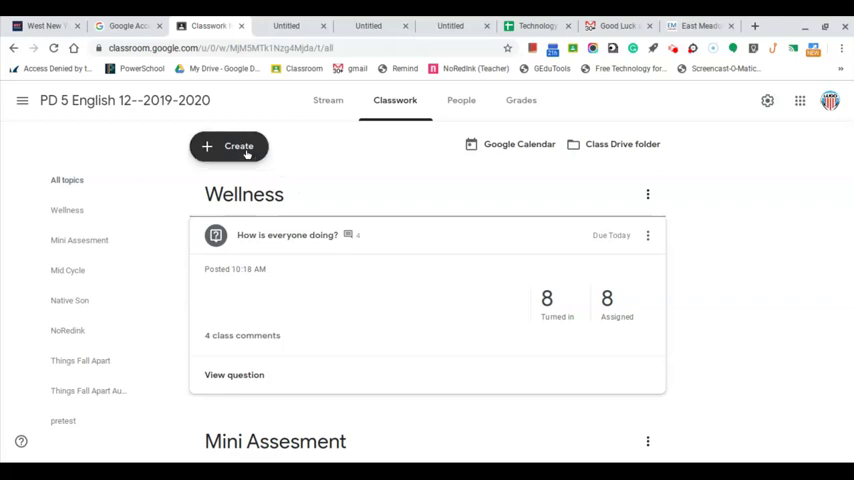
- Start a new Classwork question titled 'How is everyone doing?' with instructions 'Please respon…'
{"action": "left_click", "coordinate": [228, 146]}
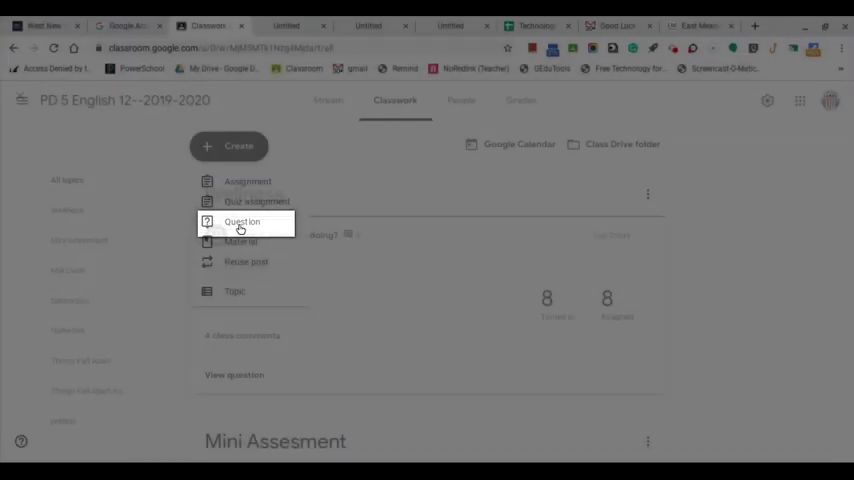
{"action": "left_click", "coordinate": [241, 221]}
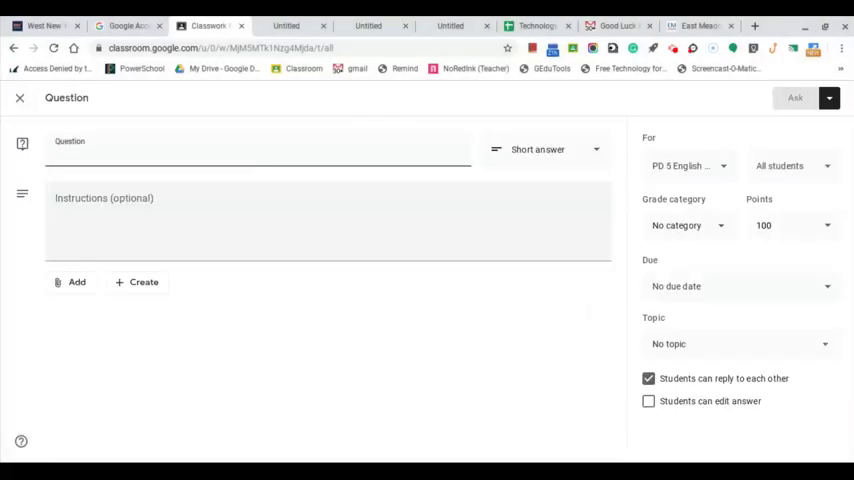
{"action": "type", "text": "How is everyone doing?"}
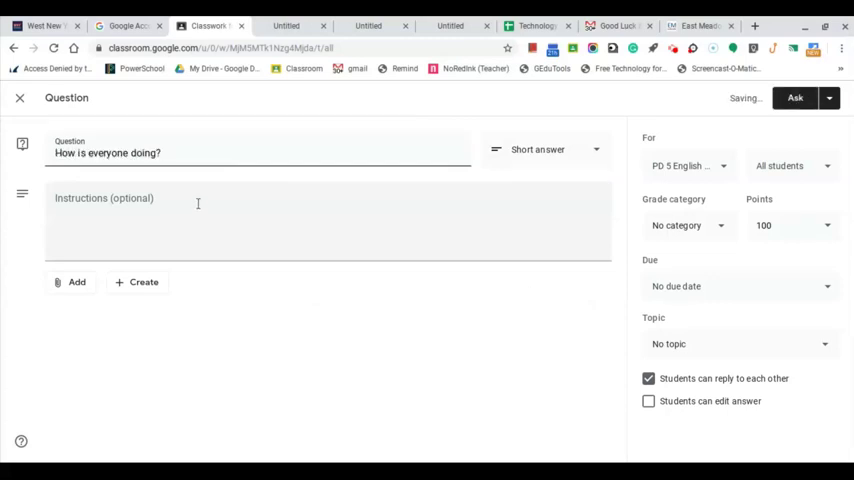
{"action": "type", "text": "Please respond to this question."}
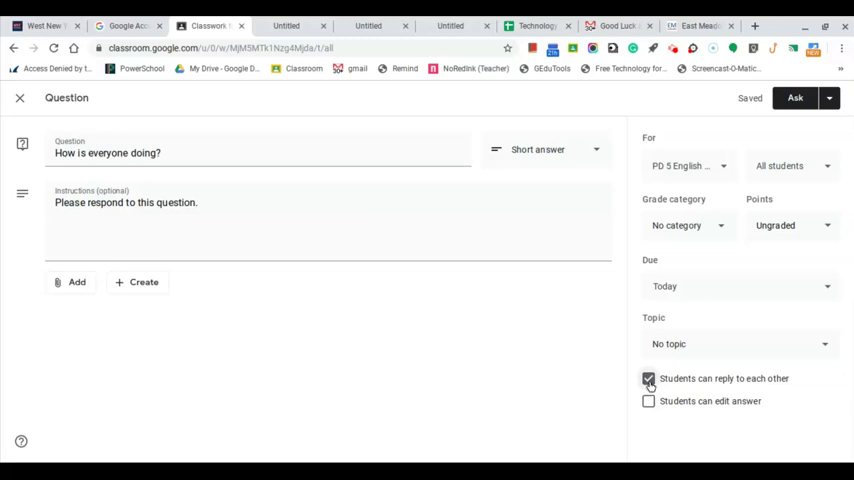
- Turn off student replies, post without a grade category, and expand the question card
{"action": "left_click", "coordinate": [648, 378]}
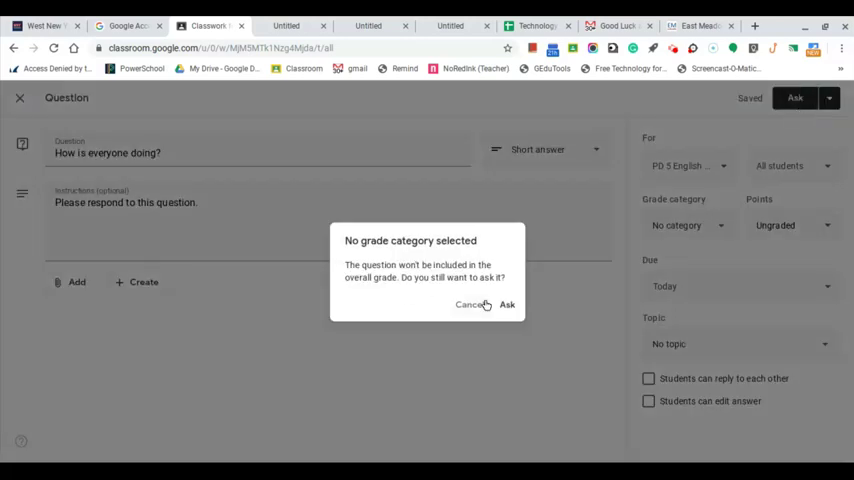
{"action": "left_click", "coordinate": [507, 304]}
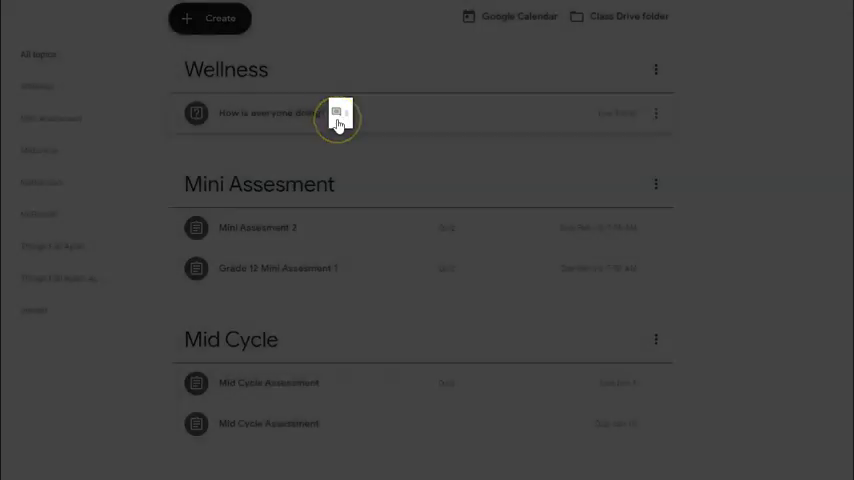
{"action": "left_click", "coordinate": [271, 112]}
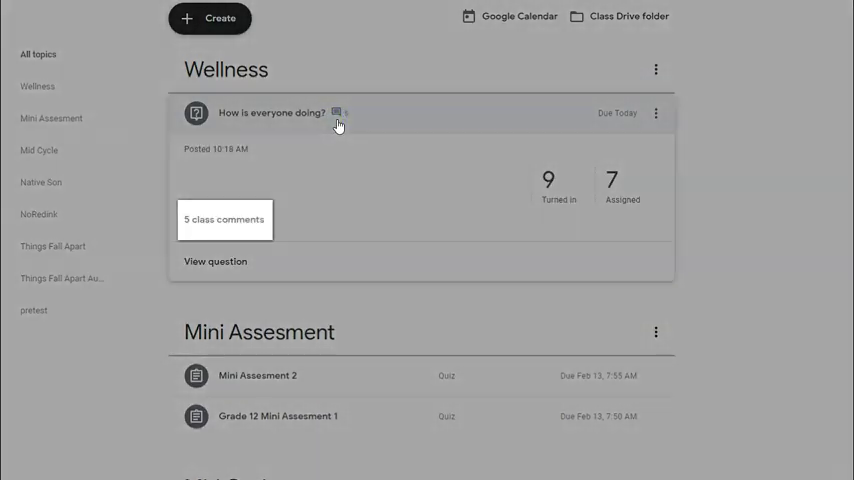
{"action": "left_click", "coordinate": [224, 219]}
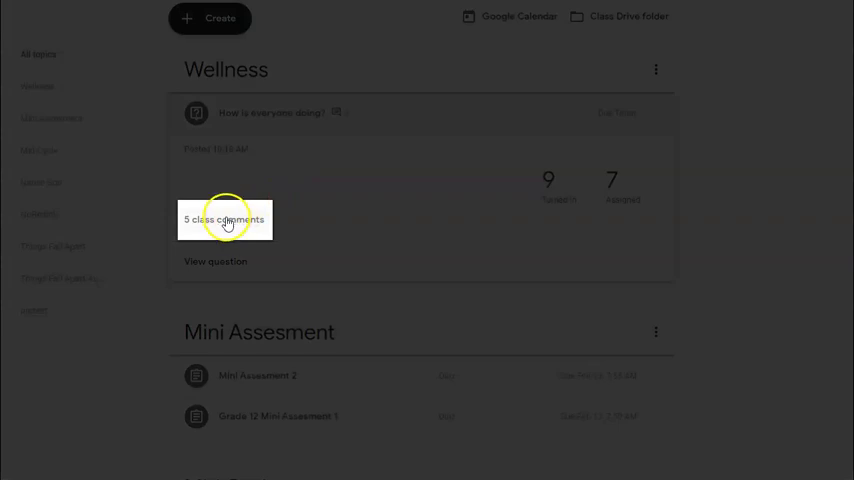
- Open the '5 class comments' dialog on the 'How is everyone doing?' card
{"action": "left_click", "coordinate": [224, 219]}
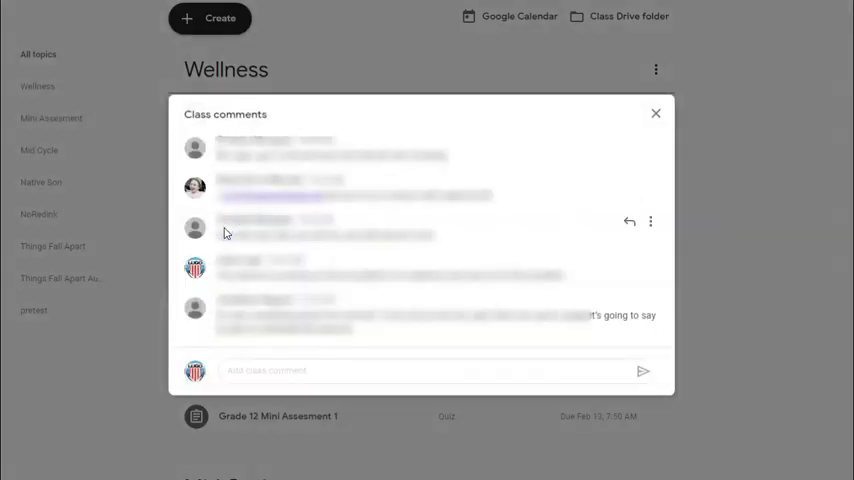
{"action": "mouse_move", "coordinate": [298, 297]}
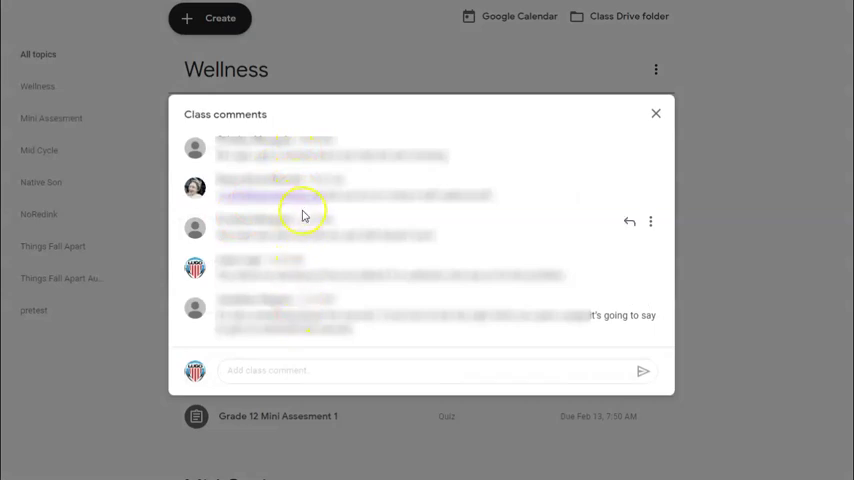
{"action": "mouse_move", "coordinate": [482, 266]}
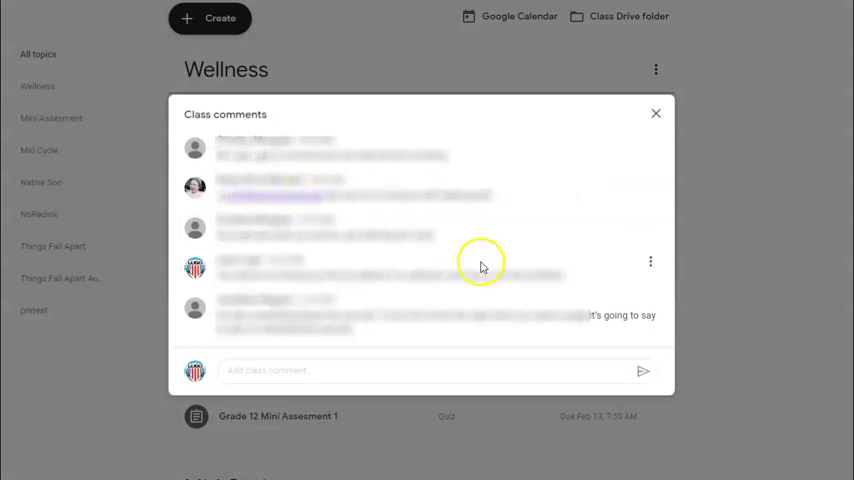
{"action": "mouse_move", "coordinate": [600, 283]}
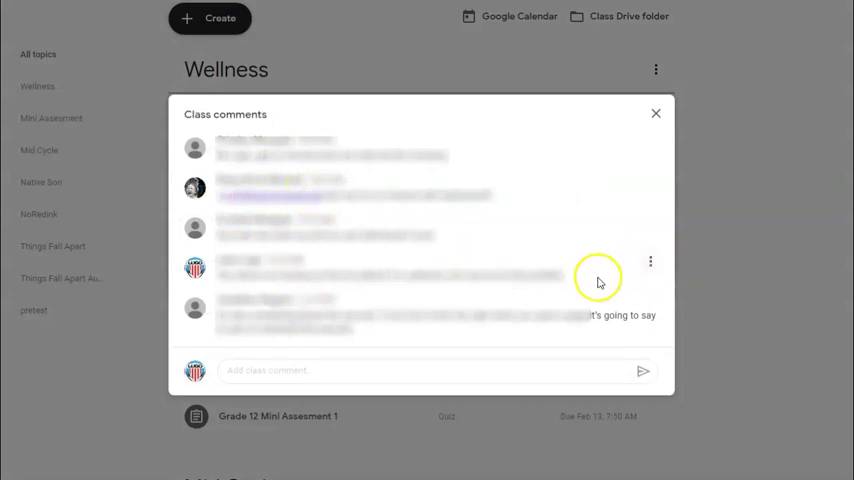
{"action": "mouse_move", "coordinate": [455, 190]}
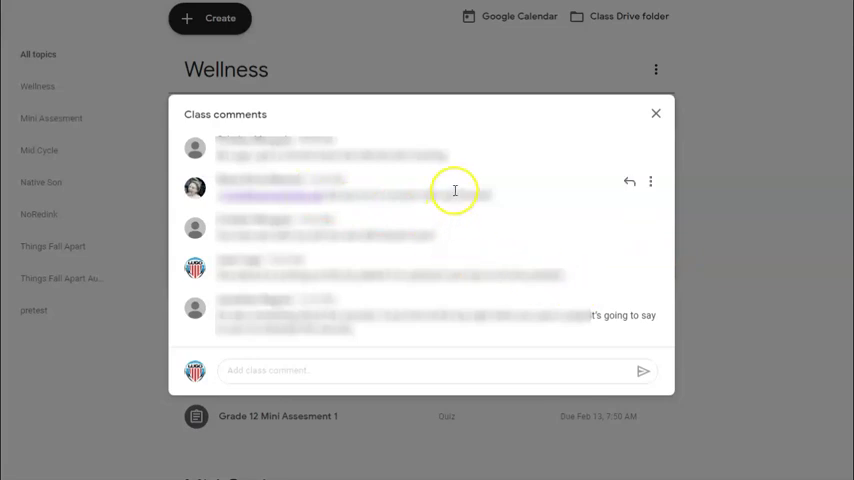
{"action": "mouse_move", "coordinate": [629, 185]}
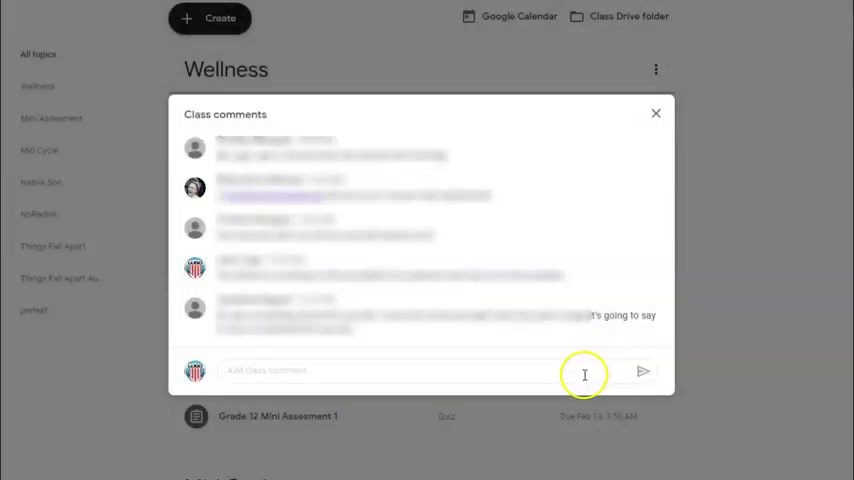
{"action": "mouse_move", "coordinate": [610, 383]}
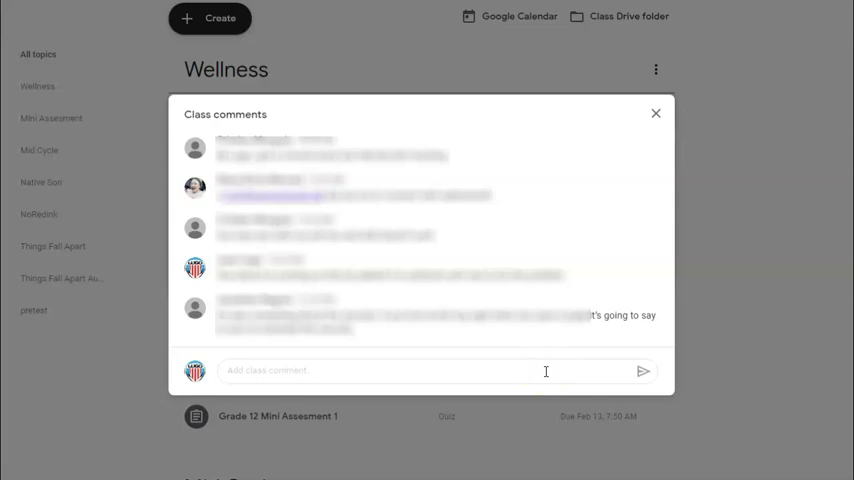
{"action": "mouse_move", "coordinate": [65, 393]}
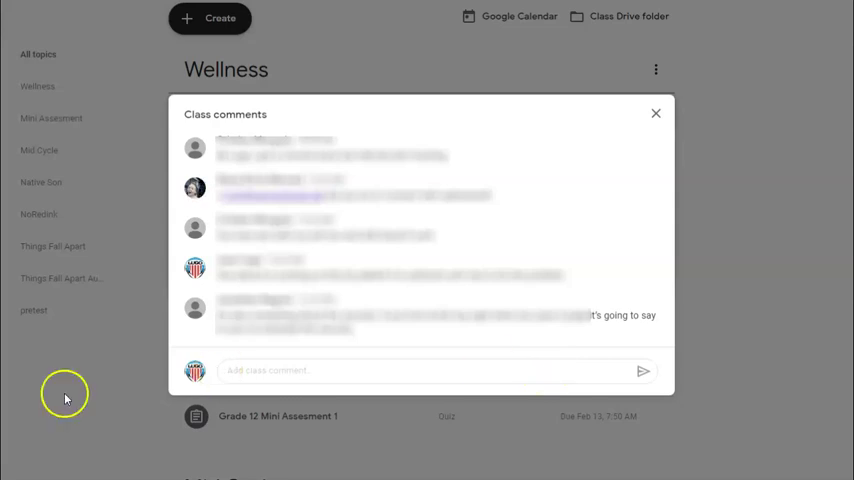